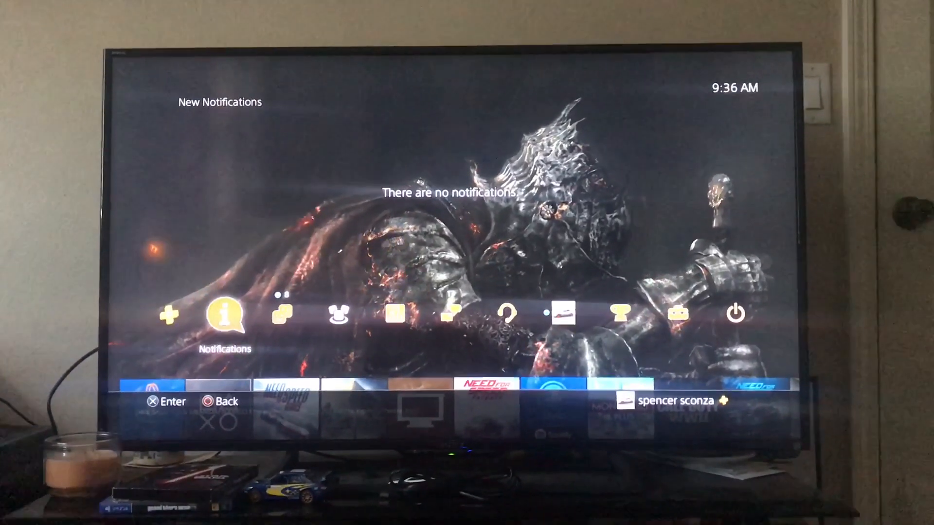
Move right from the home screen notifications to Settings and open it.
{"action": "key", "text": "Right"}
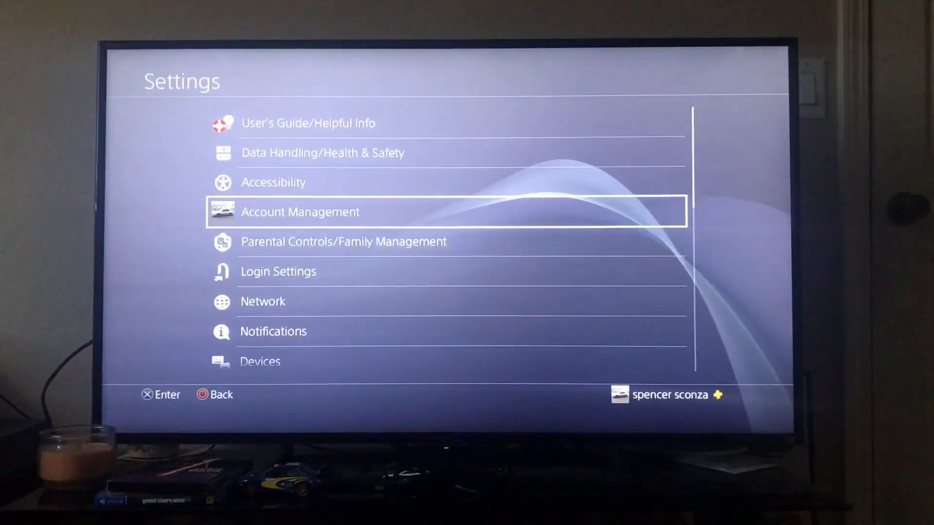
Navigate Devices > USB Storage Devices to the easystore 25FC drive details (1.16 TB of 1.84 TB used).
{"action": "scroll", "scroll_direction": "down", "scroll_amount": 3}
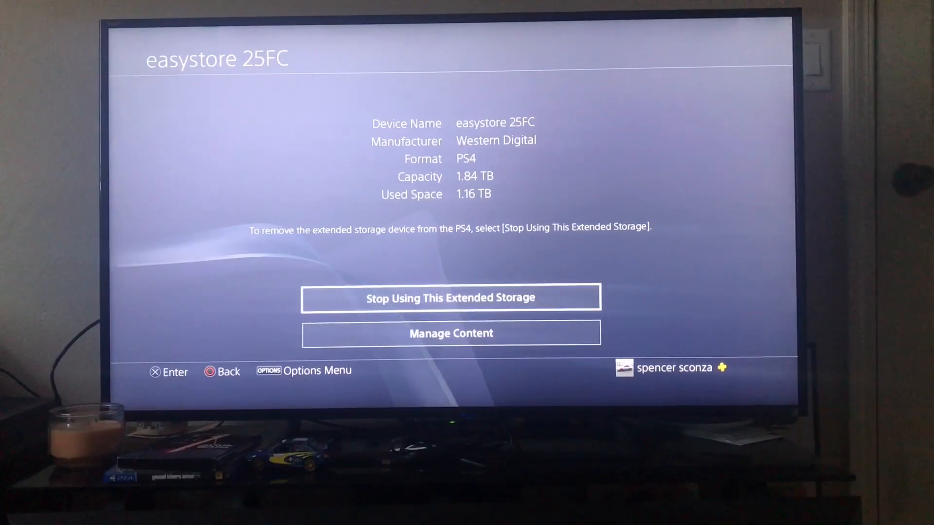
Choose Stop Using This Extended Storage for easystore 25FC, reaching the paused-downloads warning.
{"action": "left_click", "coordinate": [451, 297]}
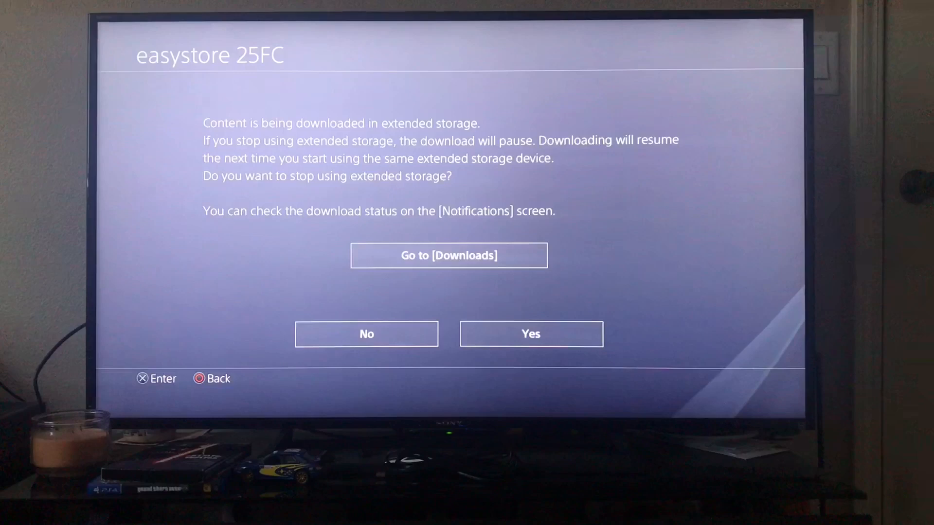
Confirm Yes to stop using easystore 25FC, then acknowledge the safe-to-disconnect message.
{"action": "left_click", "coordinate": [530, 333]}
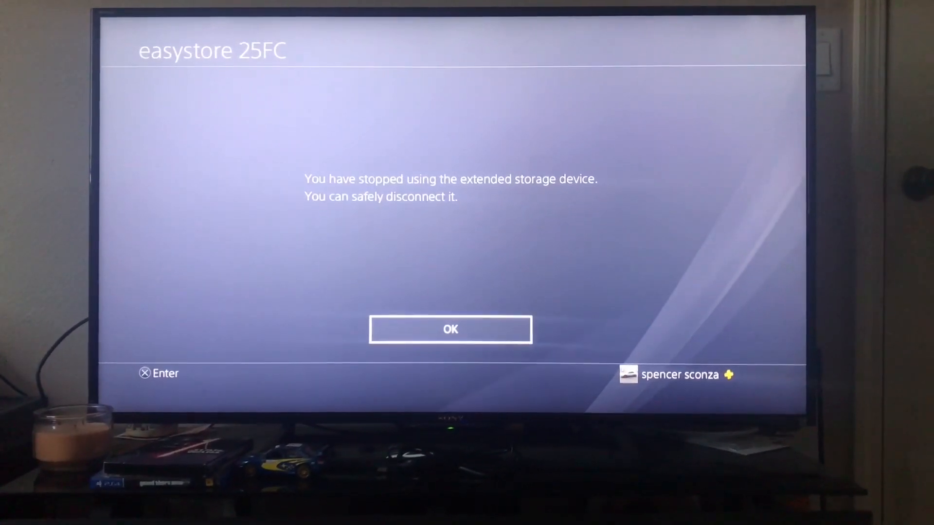
{"action": "left_click", "coordinate": [449, 329]}
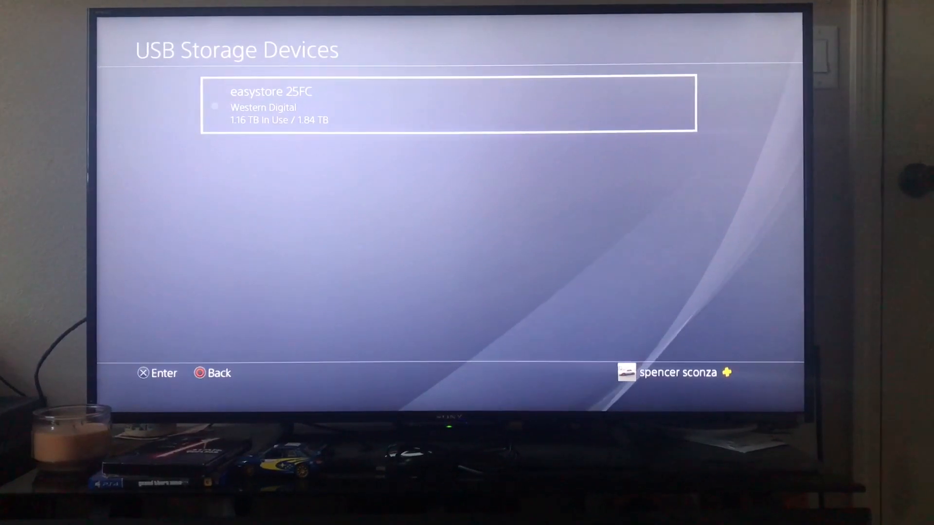